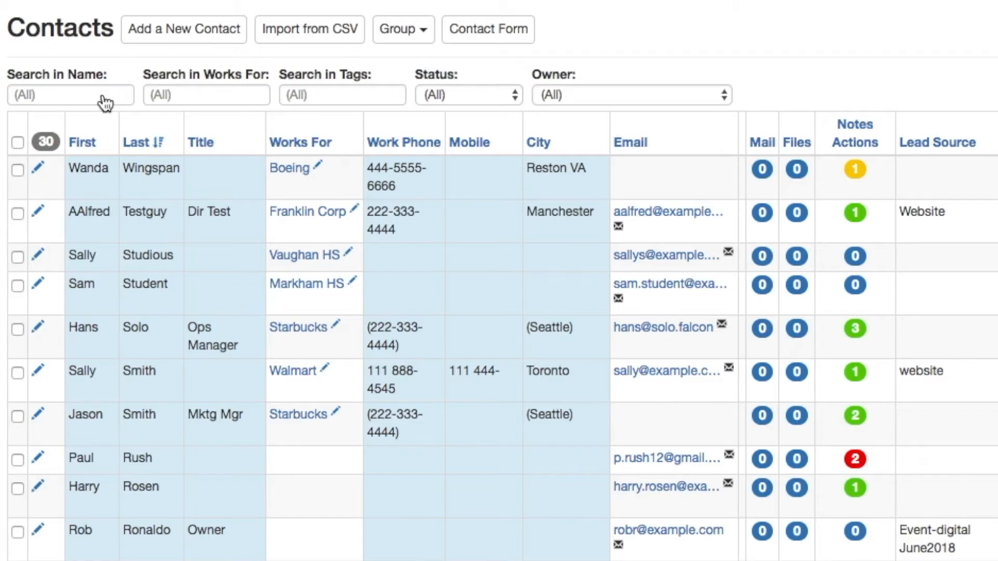
pyautogui.write('bob')
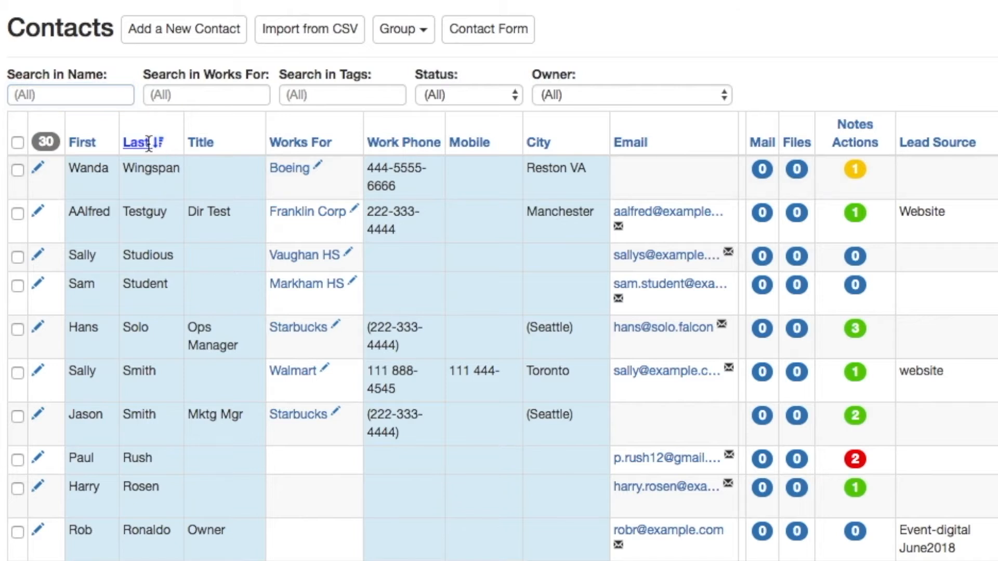
pyautogui.click(134, 143)
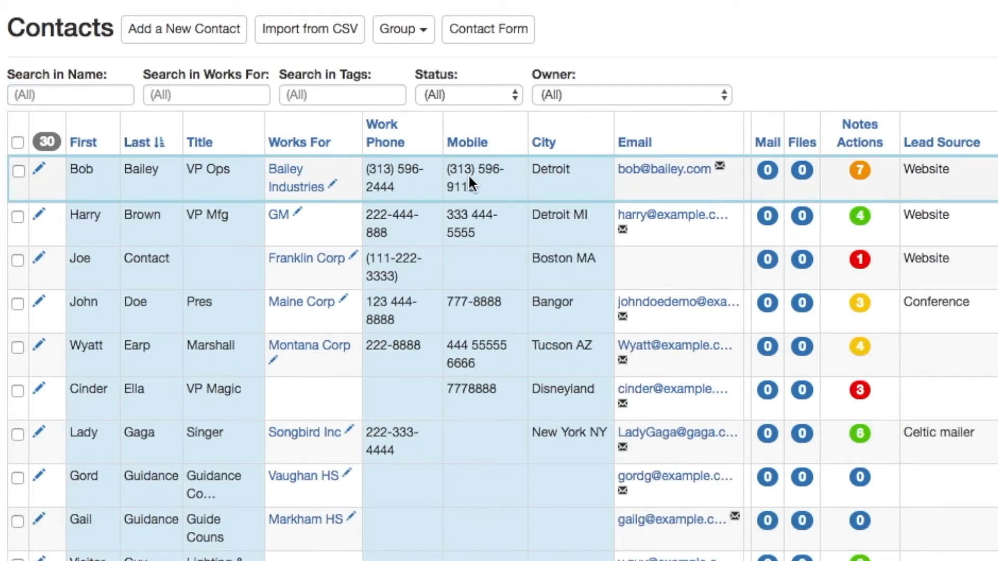
pyautogui.click(474, 169)
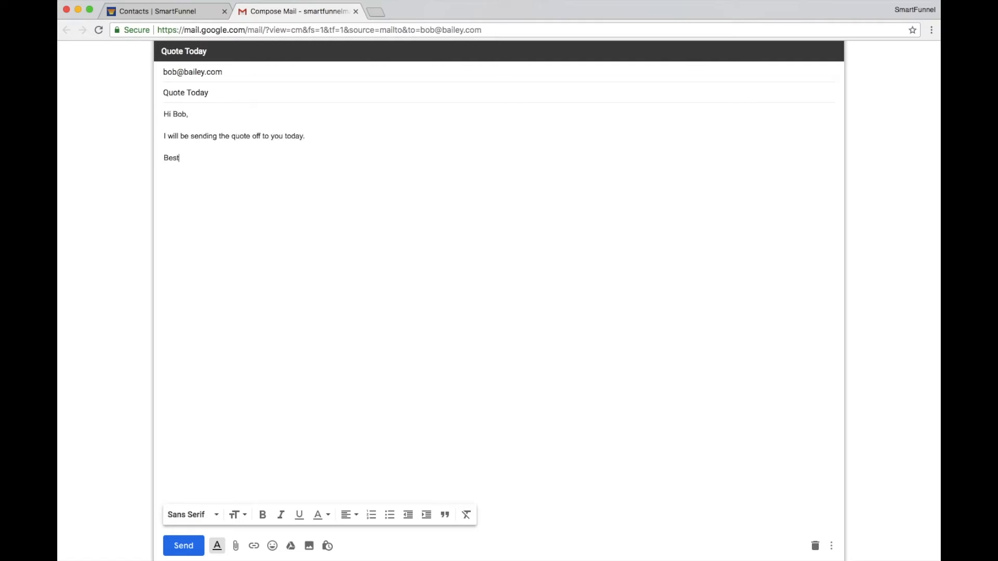
pyautogui.click(183, 545)
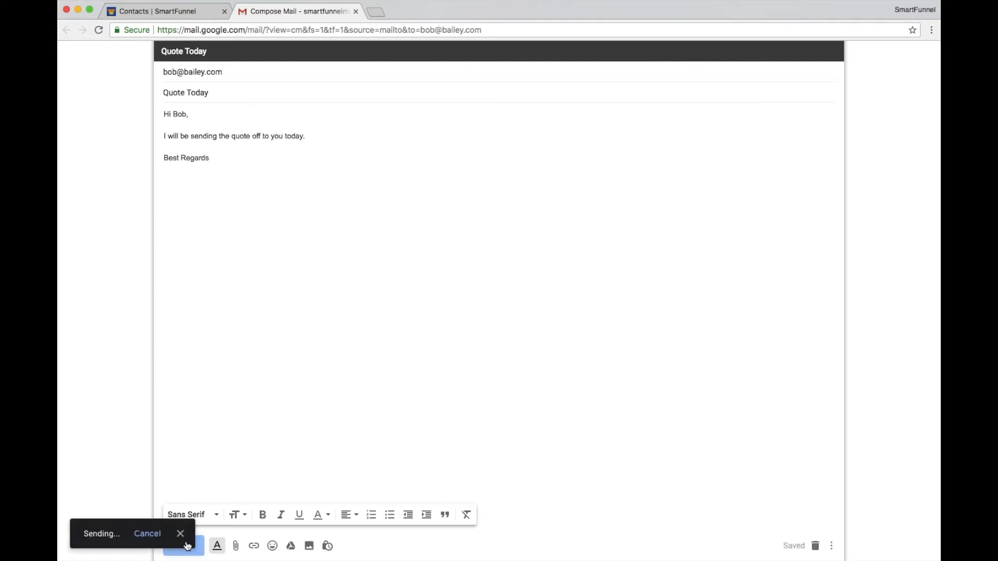
pyautogui.click(162, 11)
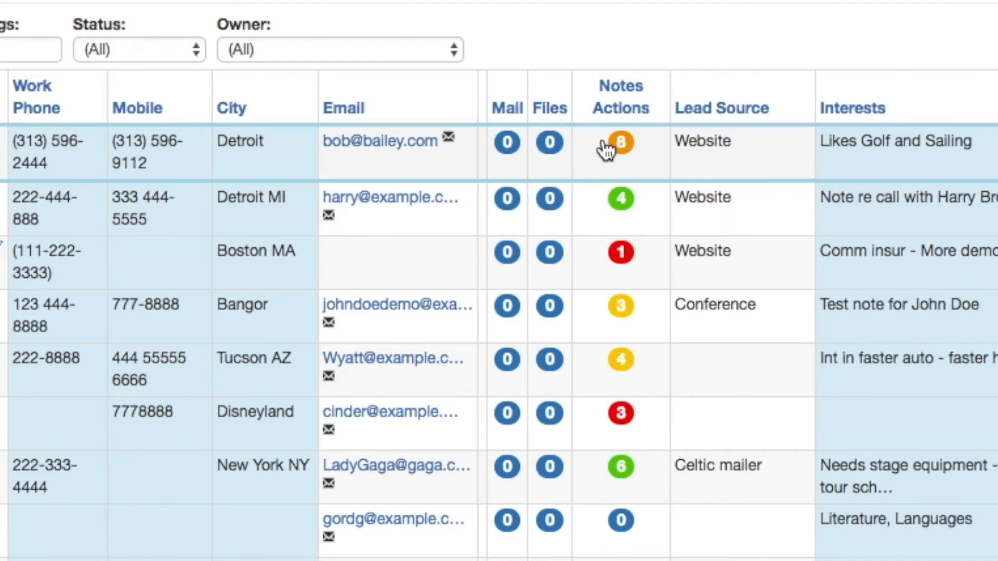
pyautogui.moveTo(595, 263)
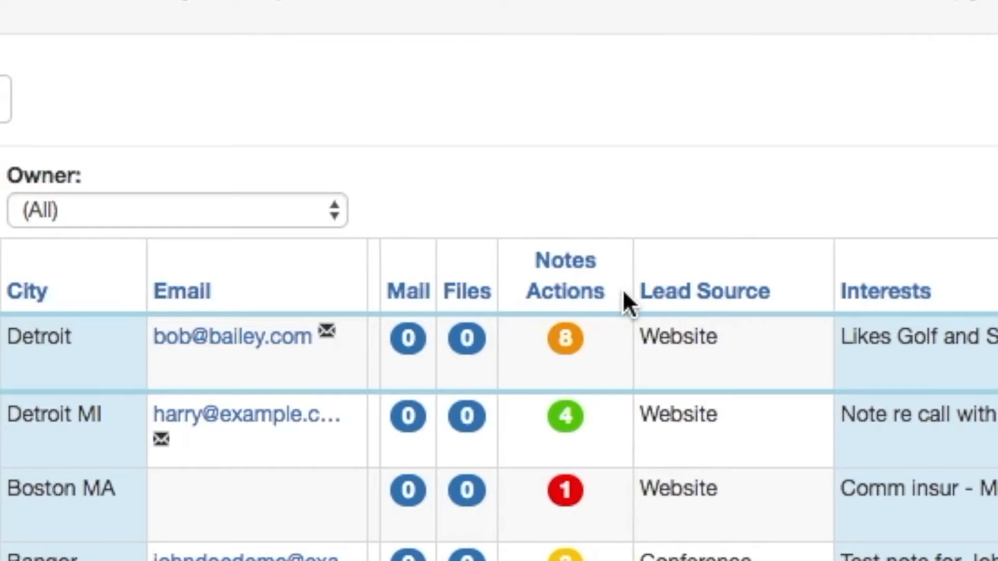
pyautogui.click(563, 338)
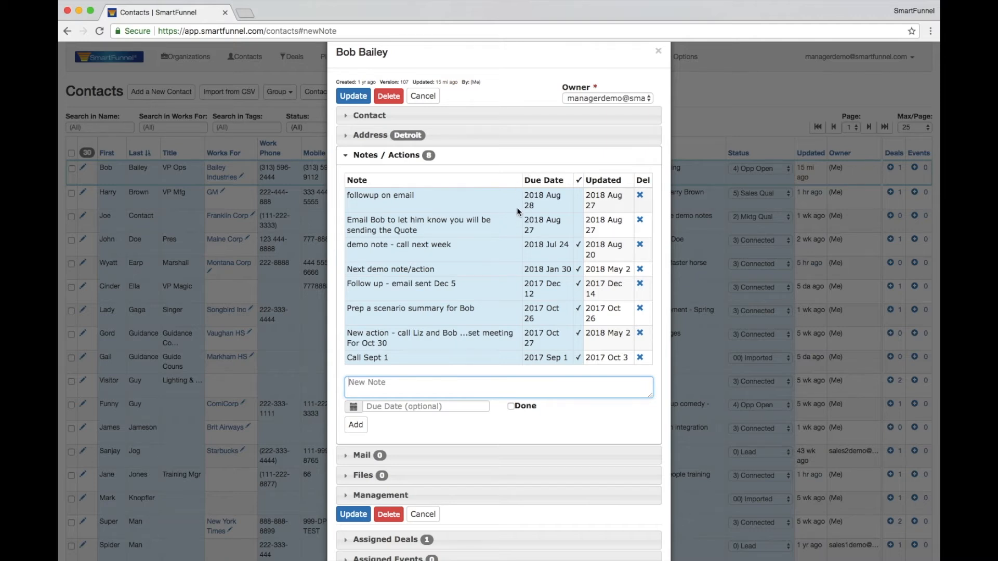
pyautogui.moveTo(576, 227)
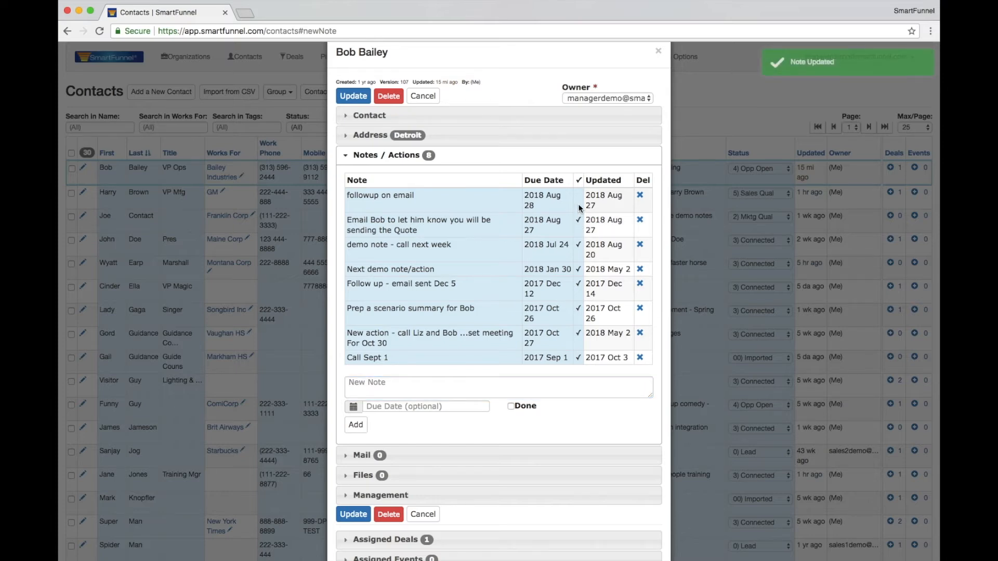
pyautogui.click(578, 196)
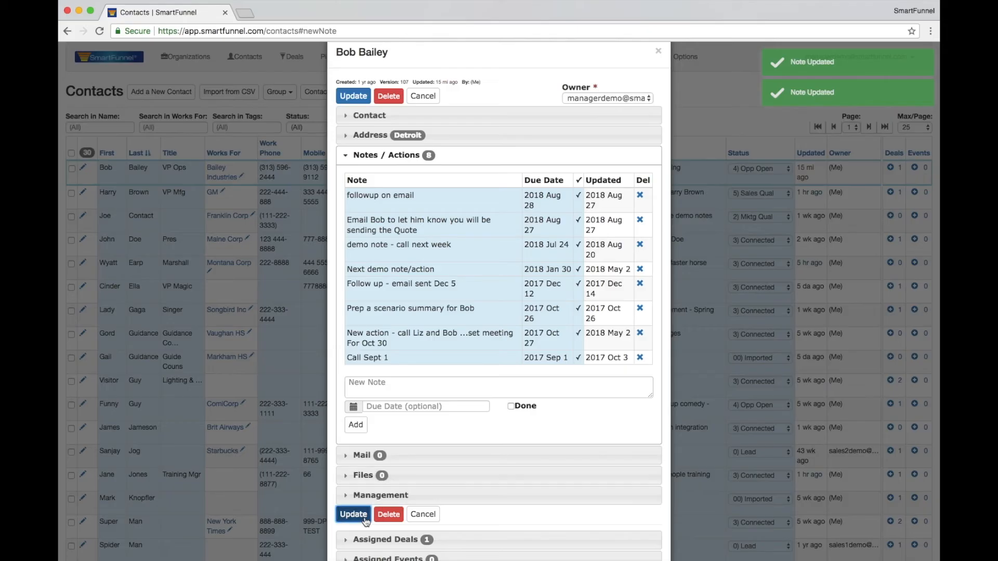
pyautogui.click(353, 515)
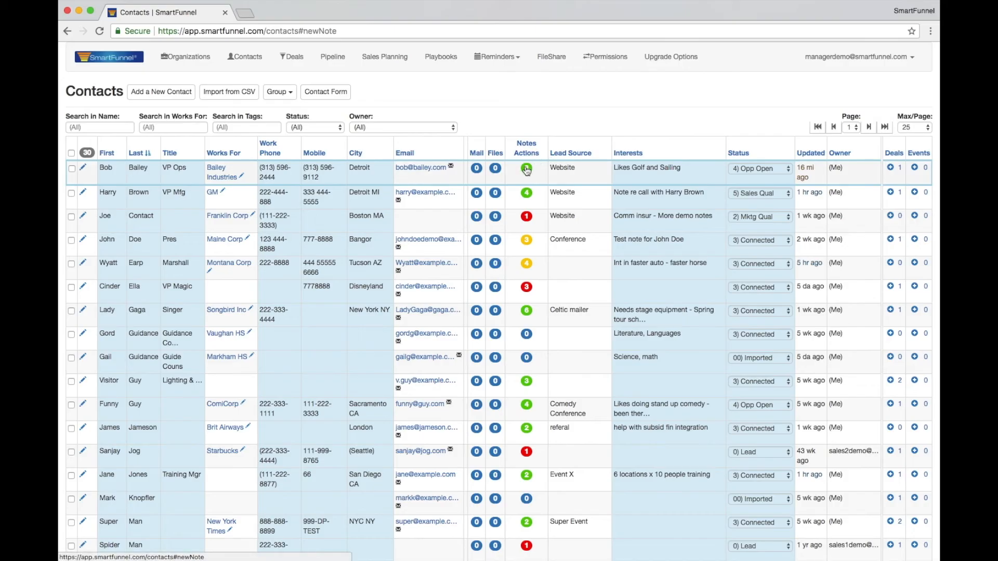
# Step: Add the note 'Check in with Bob at the end of the week.' due 2018 Aug 31
pyautogui.click(525, 168)
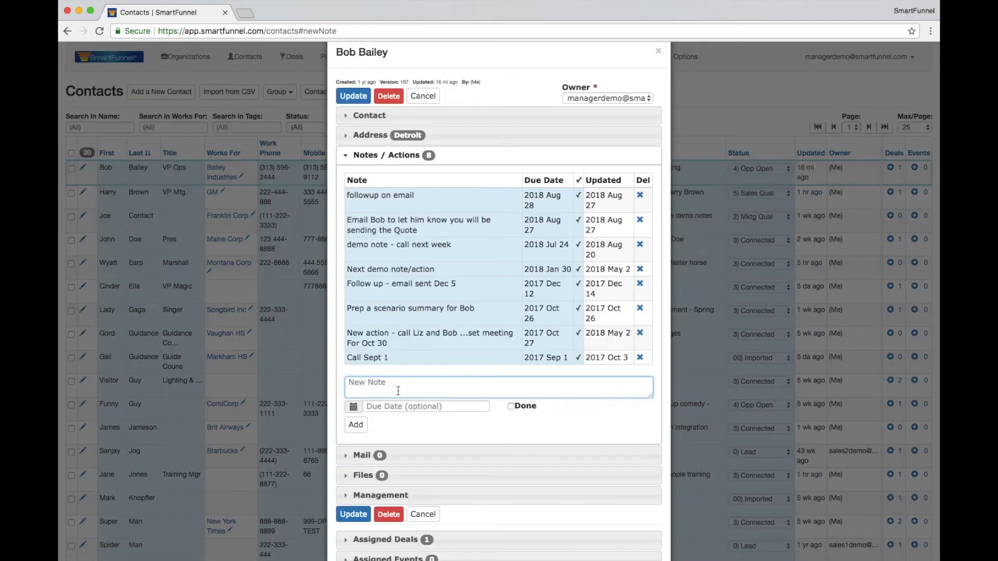
pyautogui.write('Check in with Bob at the end of the week.')
pyautogui.click(426, 406)
pyautogui.write('2018 Aug 31')
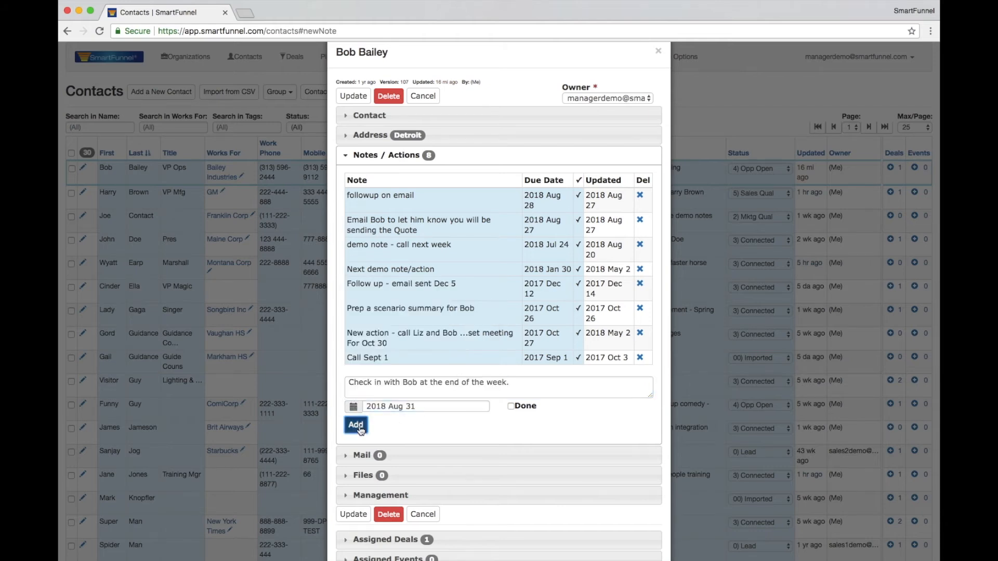
pyautogui.click(355, 425)
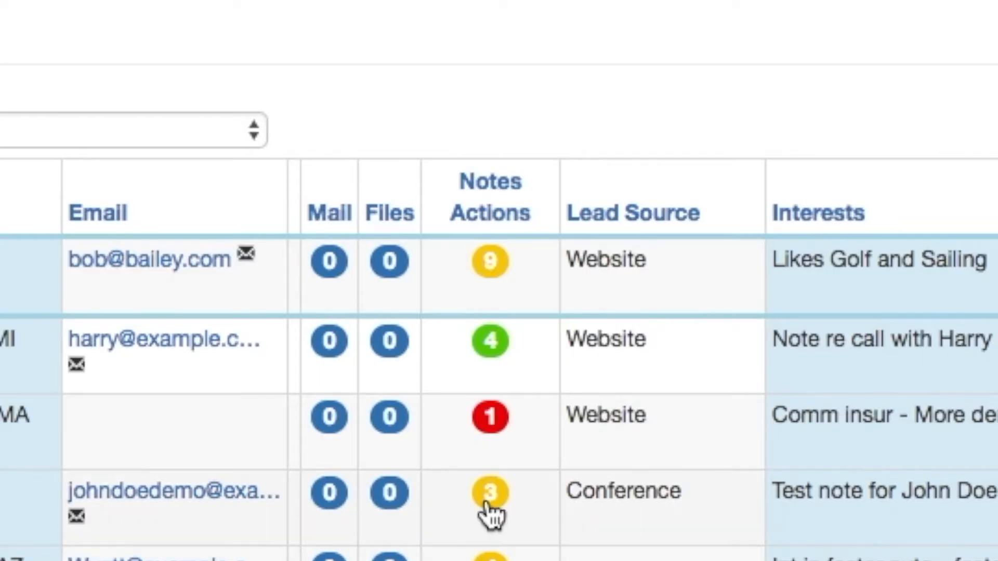
pyautogui.moveTo(528, 299)
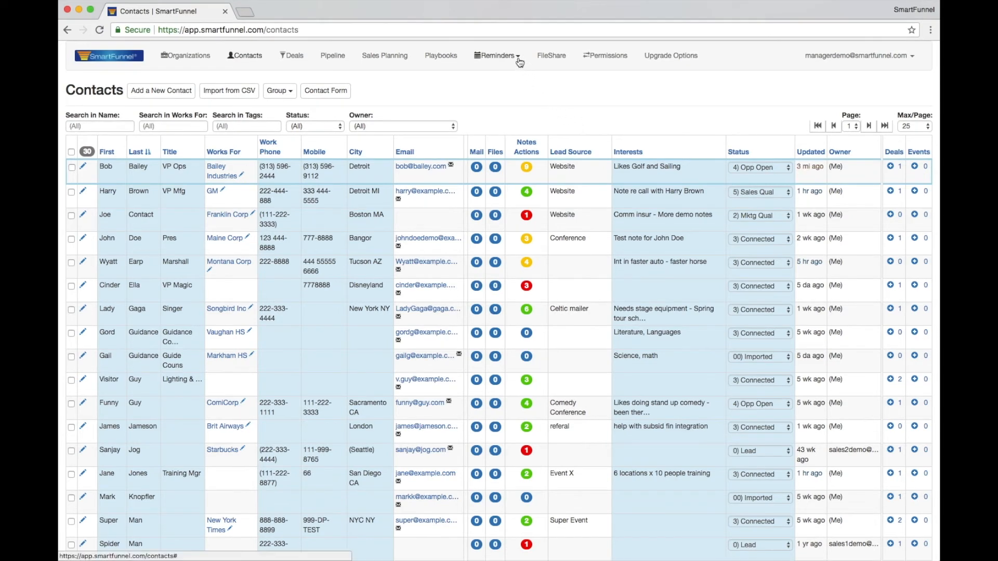
# Step: Show the My Week reminders, with Bob's check-in listed under Fri 2018 Aug 31
pyautogui.click(499, 56)
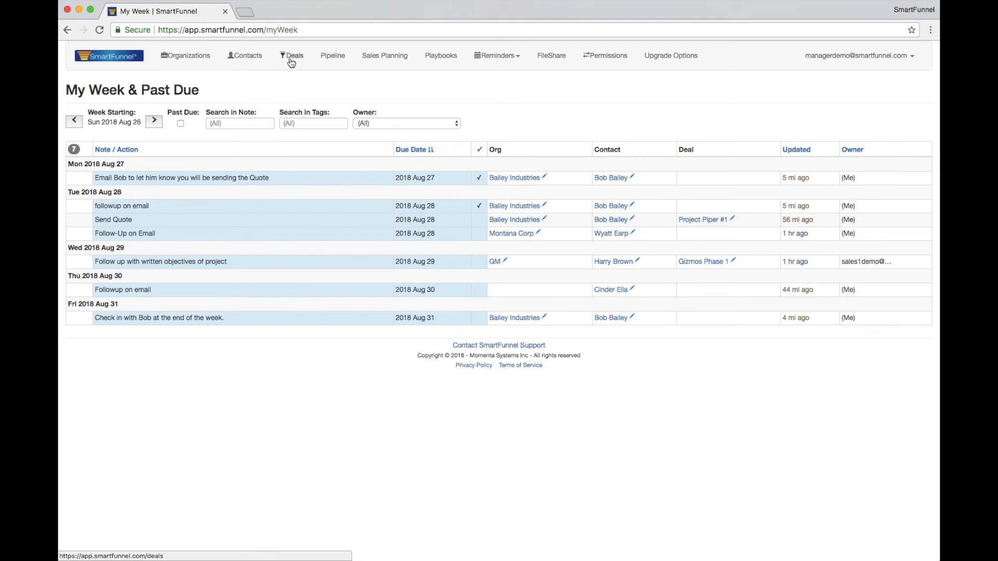
pyautogui.press('ctrl+plus')
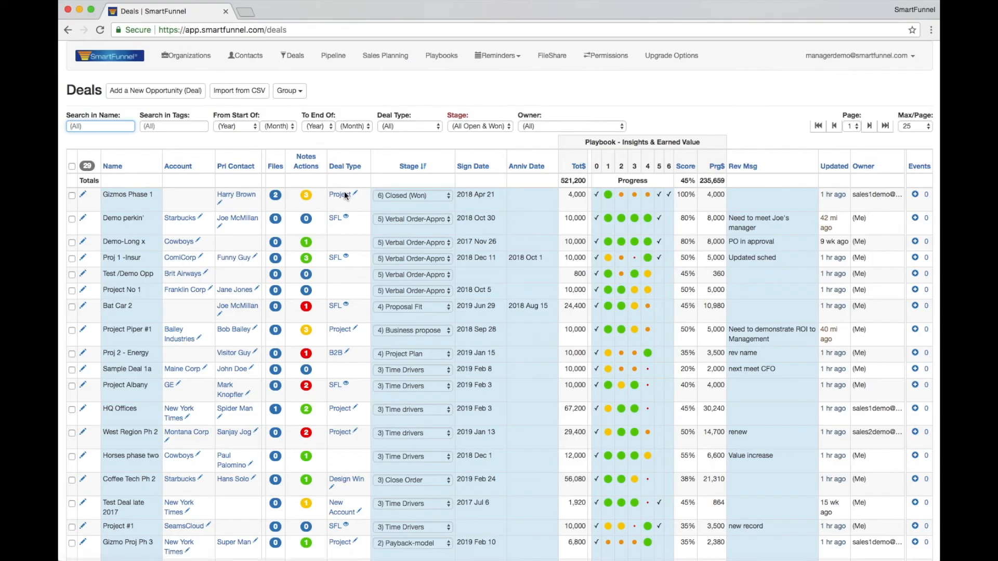
# Step: Filter deals by the name 'piper' to show only Project Piper #1
pyautogui.click(412, 329)
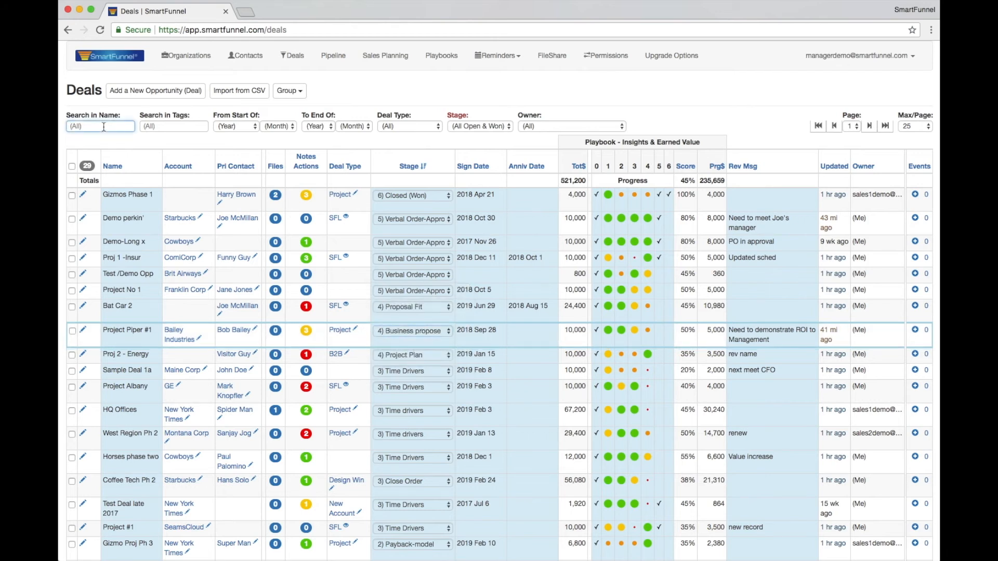
pyautogui.write('piper')
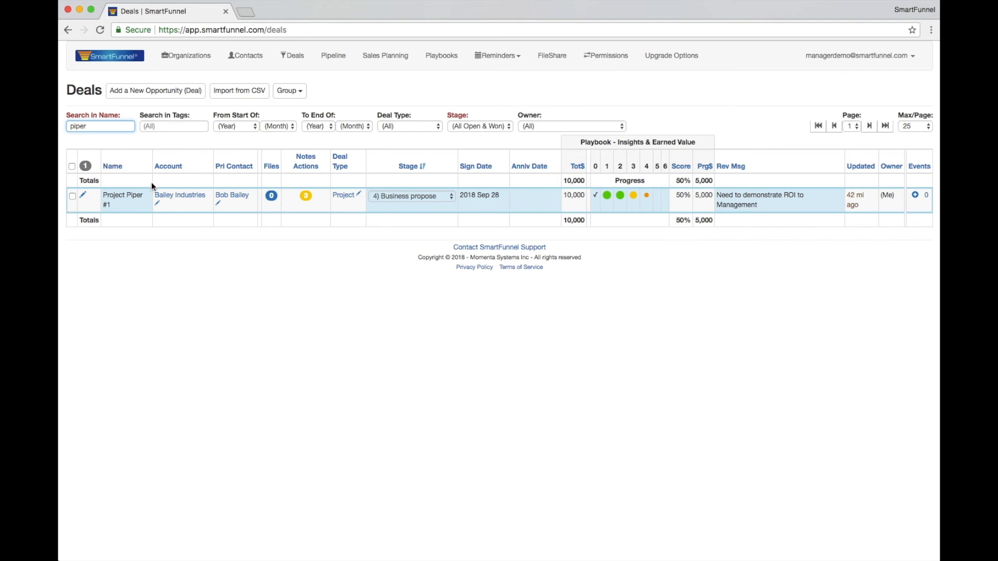
pyautogui.moveTo(559, 206)
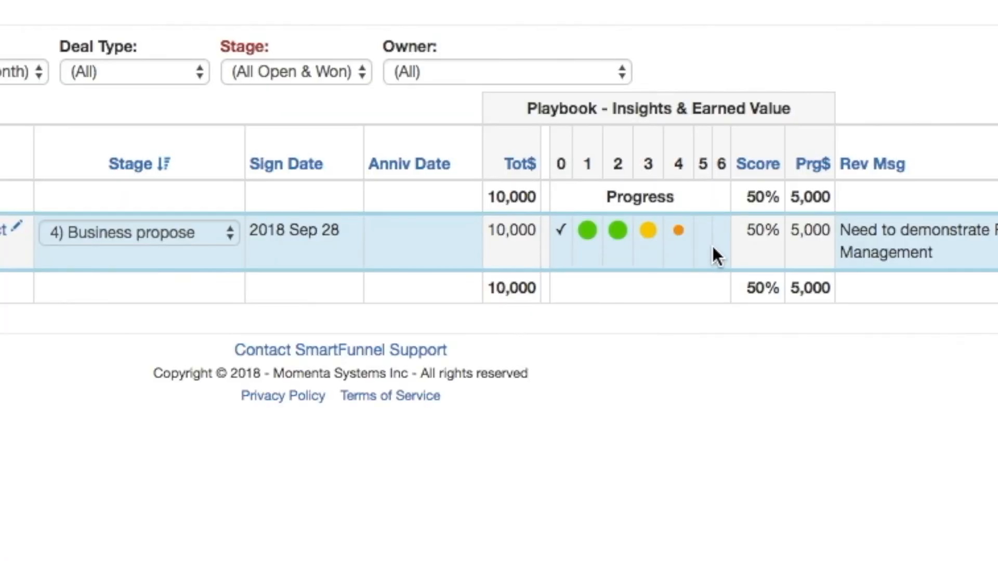
pyautogui.moveTo(738, 248)
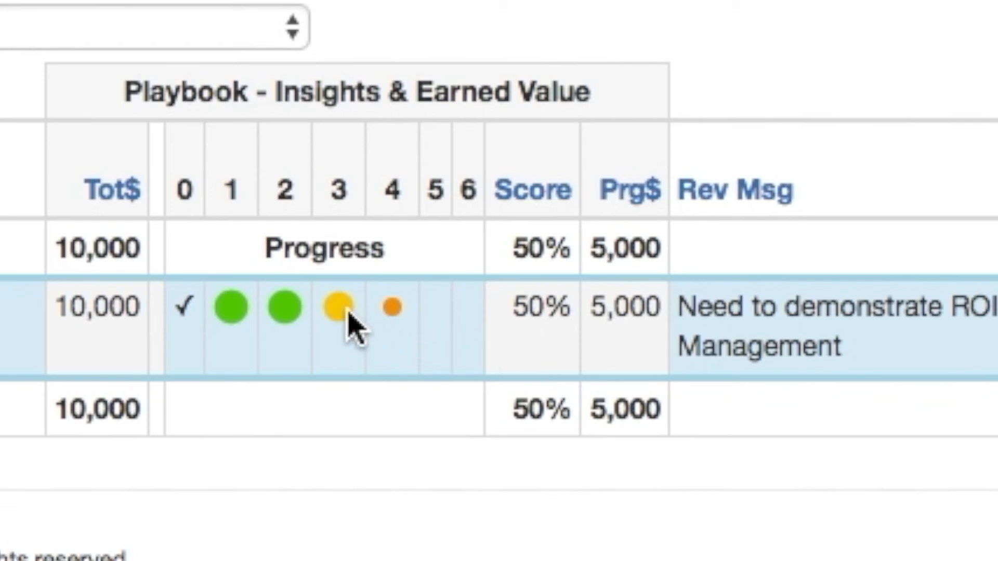
pyautogui.moveTo(340, 307)
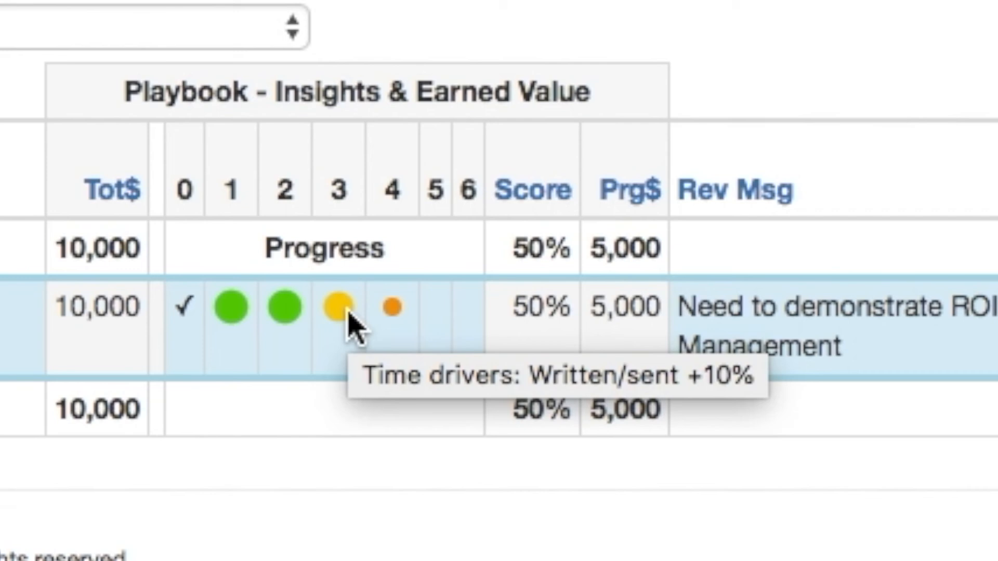
# Step: Complete Project Piper #1's time-drivers step (score 55%) and clear the name filter
pyautogui.click(337, 307)
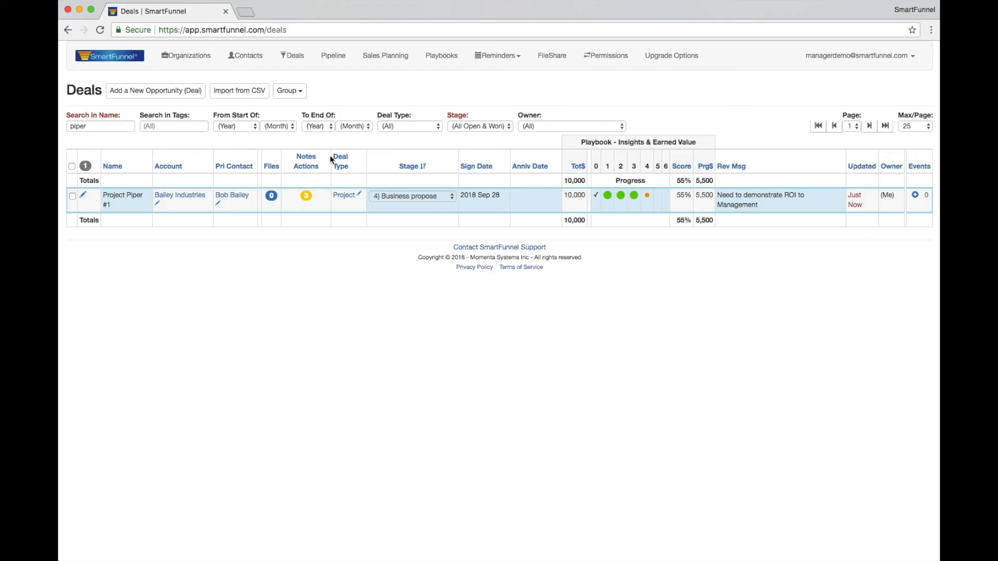
pyautogui.click(100, 125)
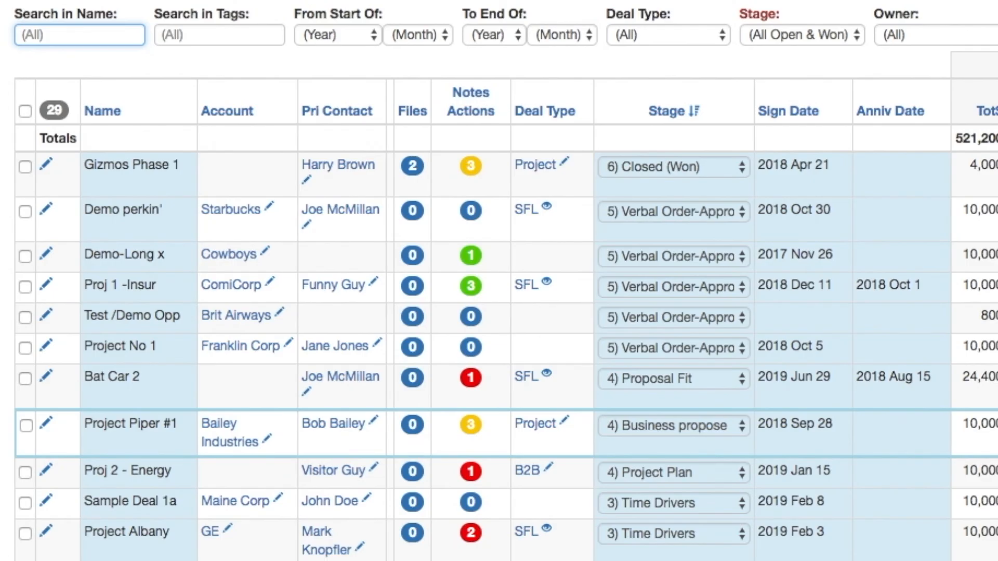
pyautogui.moveTo(471, 166)
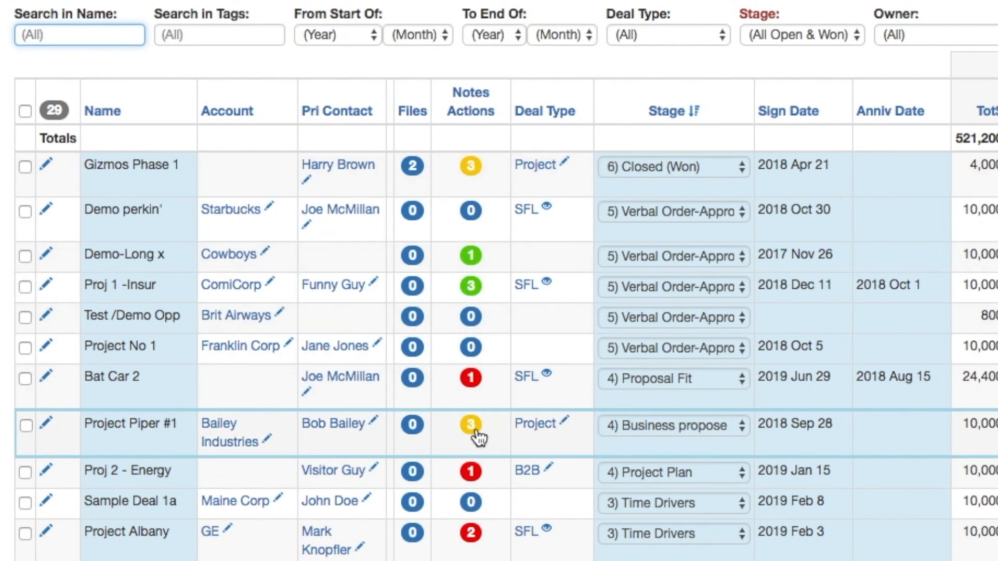
# Step: Upload 'Quote for Bailey.pdf' to Project Piper #1 and mark its Send Quote action done
pyautogui.click(471, 424)
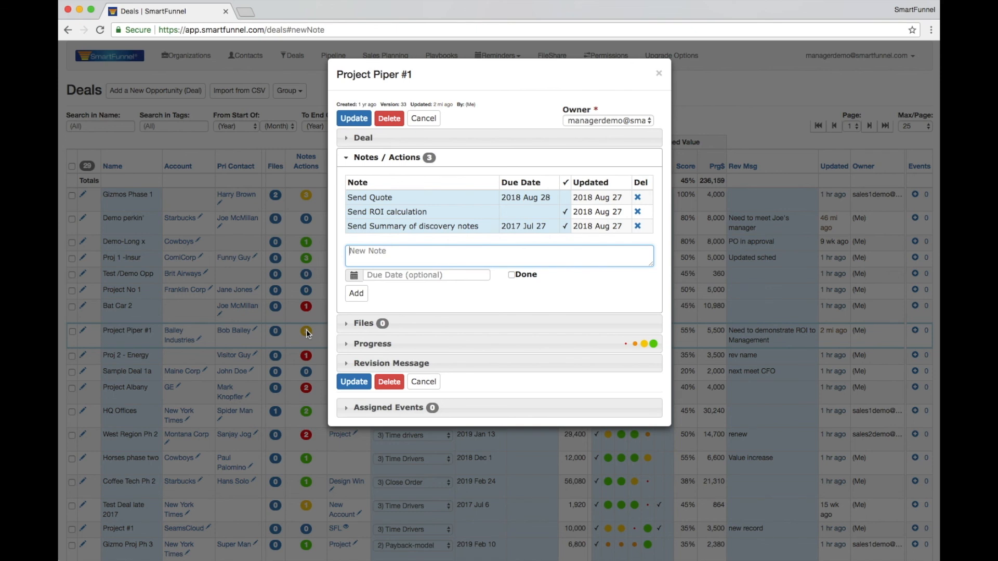
pyautogui.moveTo(439, 204)
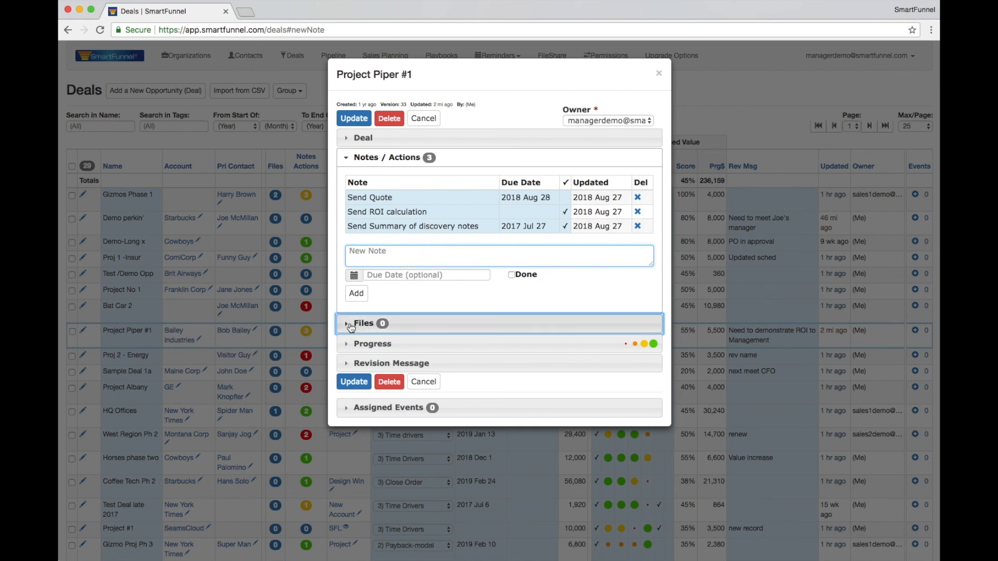
pyautogui.click(348, 327)
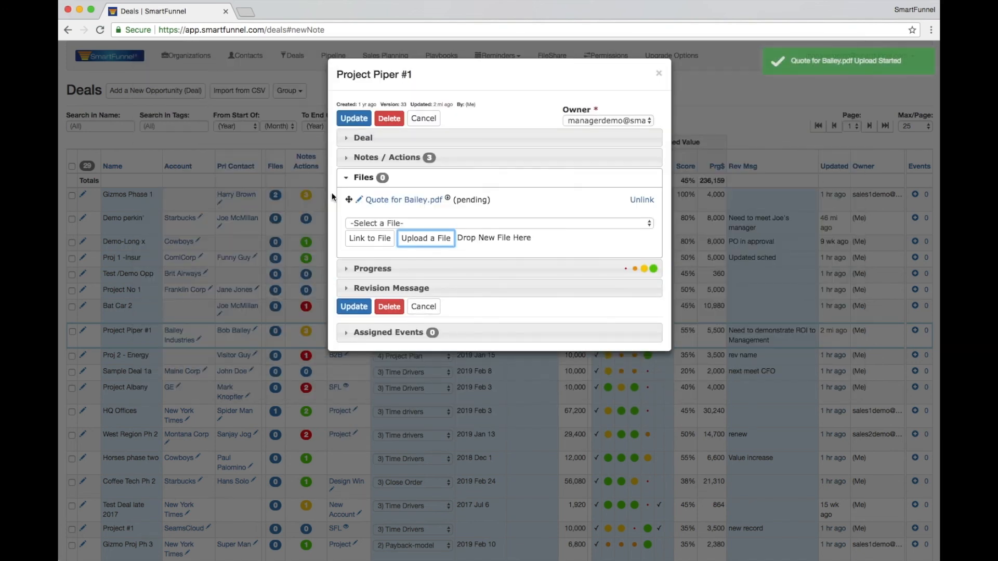
pyautogui.click(387, 157)
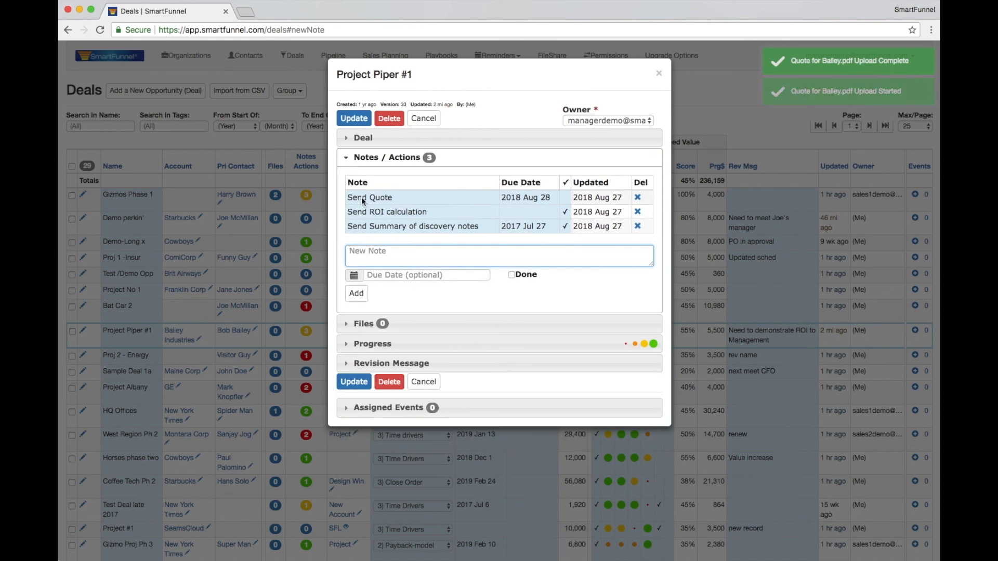
pyautogui.click(566, 198)
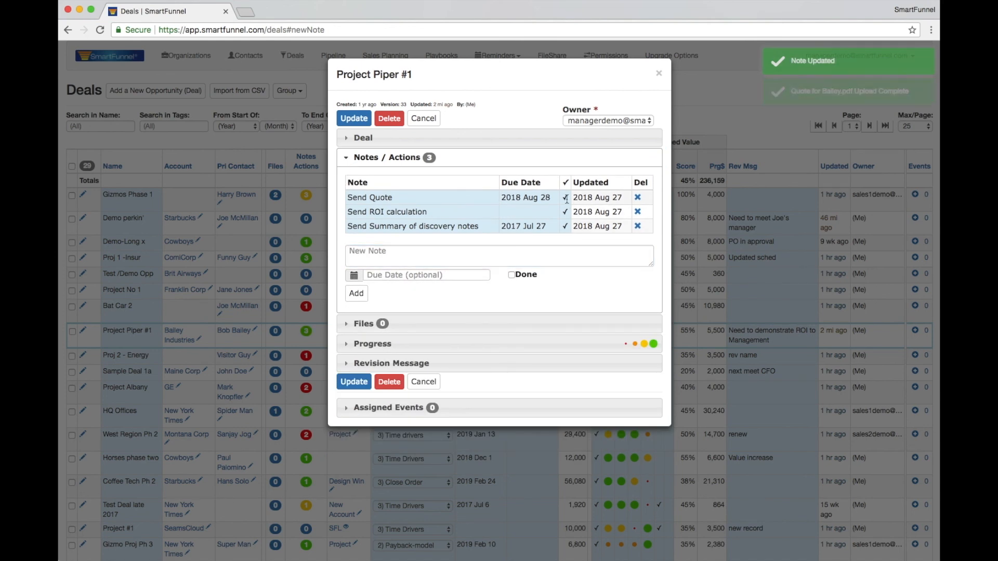